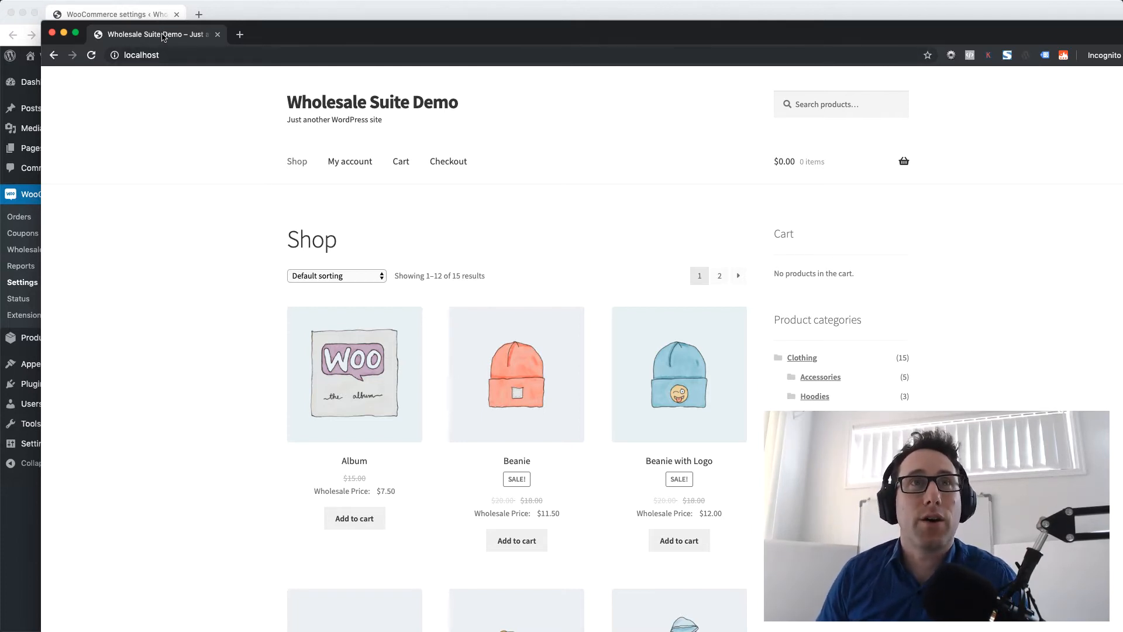
mouse_move(434, 486)
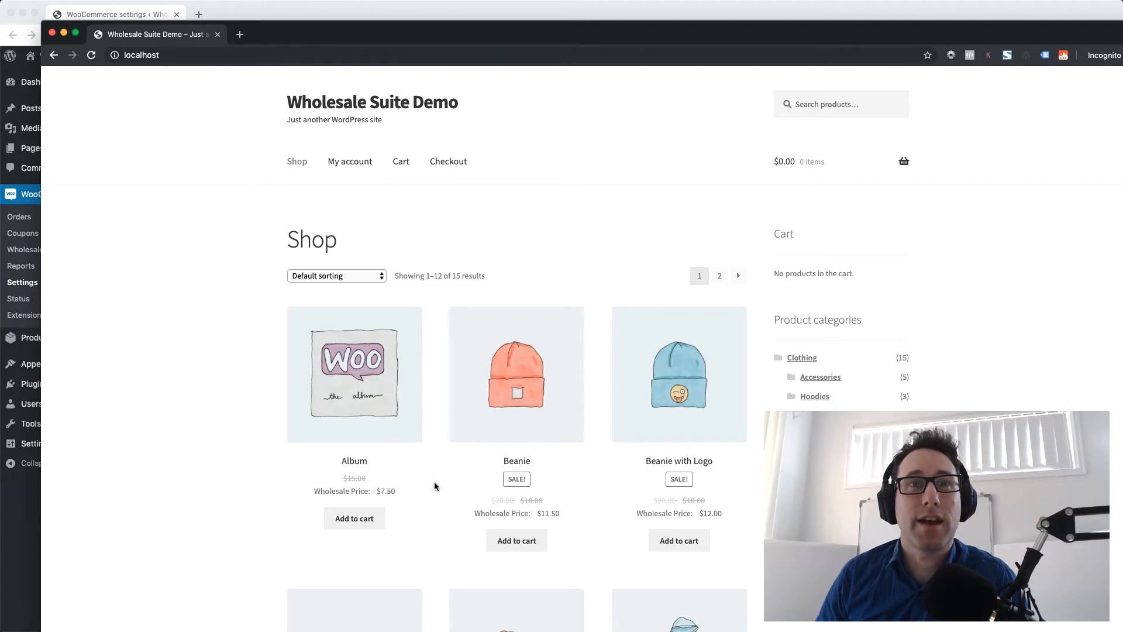
mouse_move(299, 181)
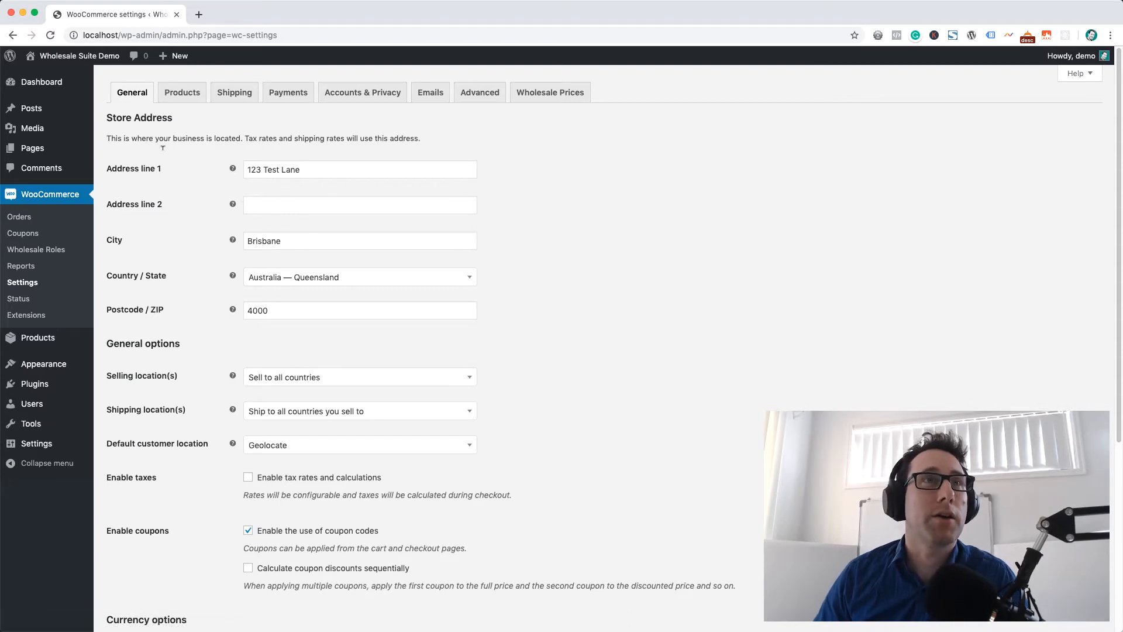
mouse_move(488, 113)
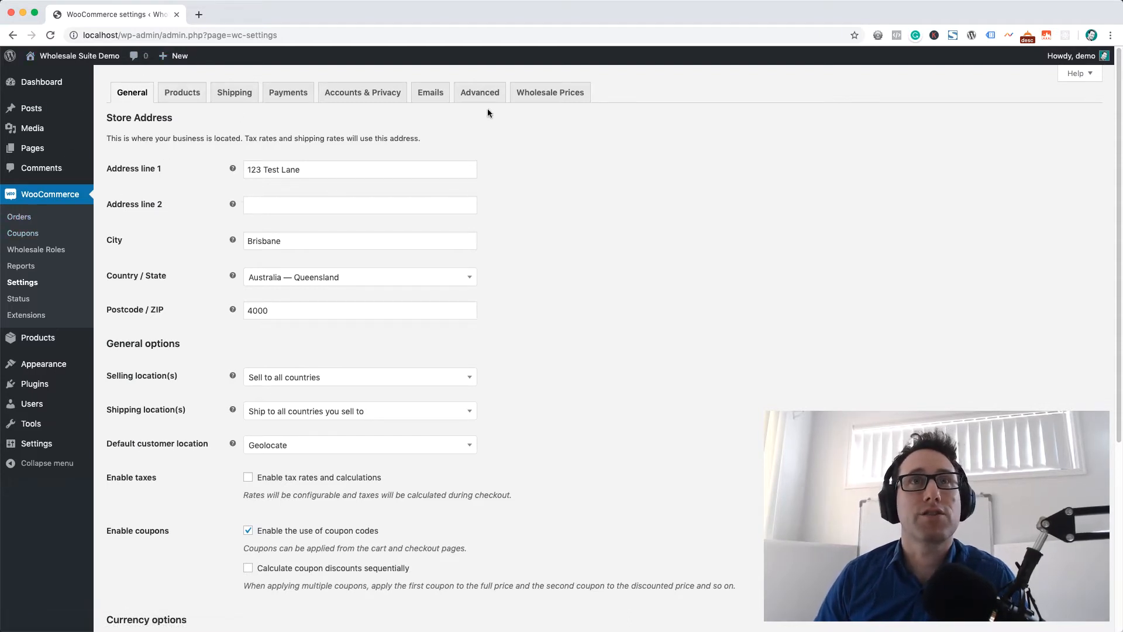
Step: Show the Wholesale Prices tab's Minimum Order Requirements, with quantity and subtotal both 0
left_click(549, 91)
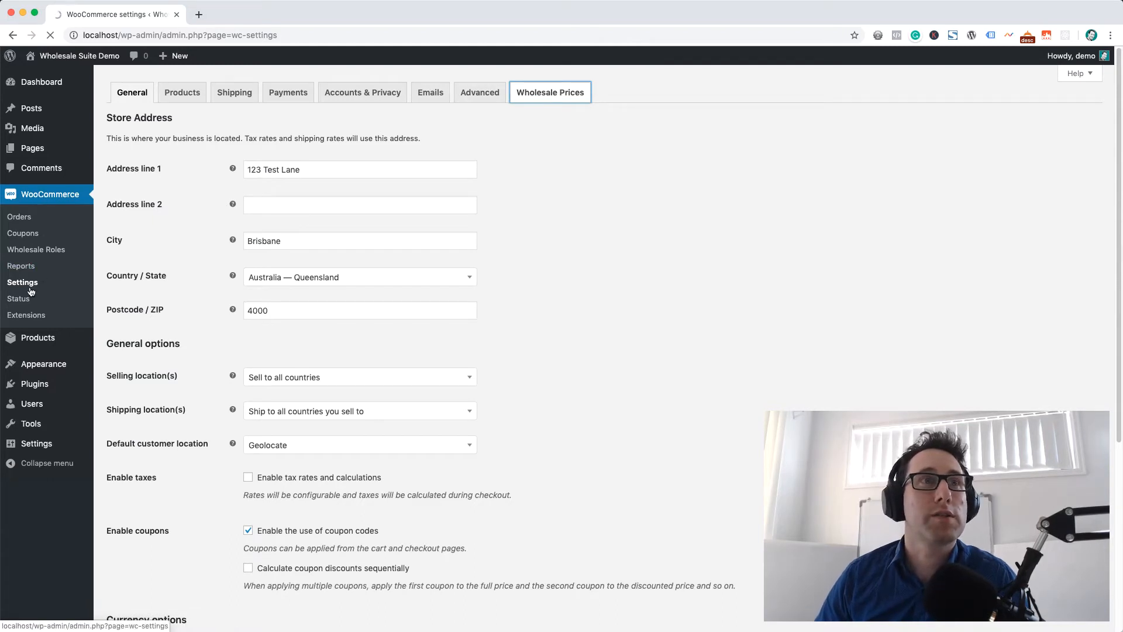
left_click(549, 91)
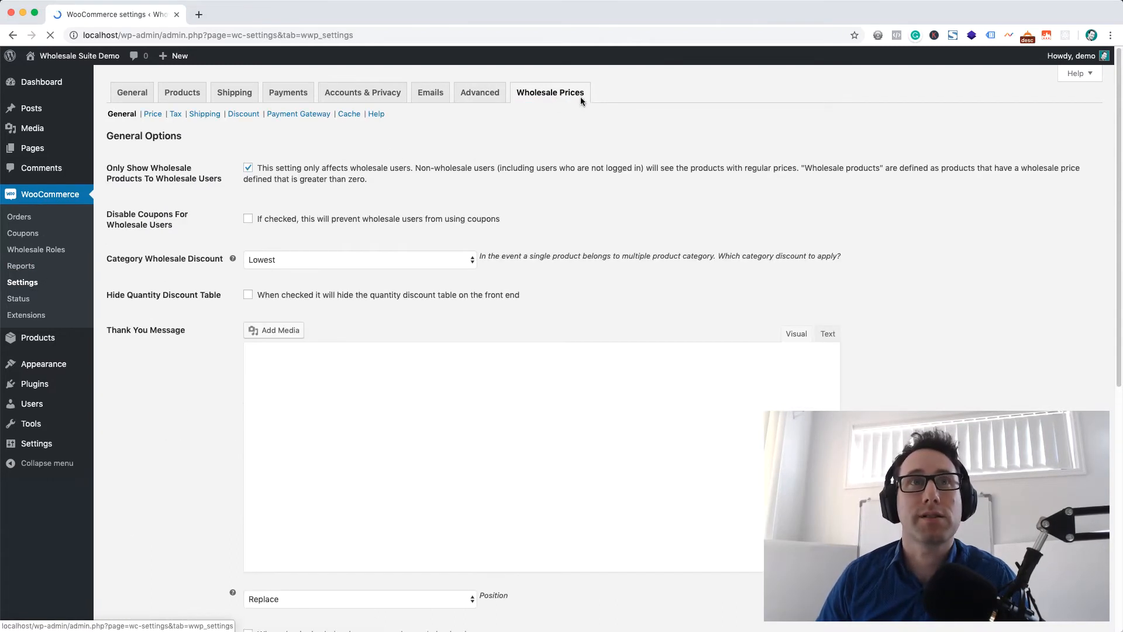
scroll("down", 3)
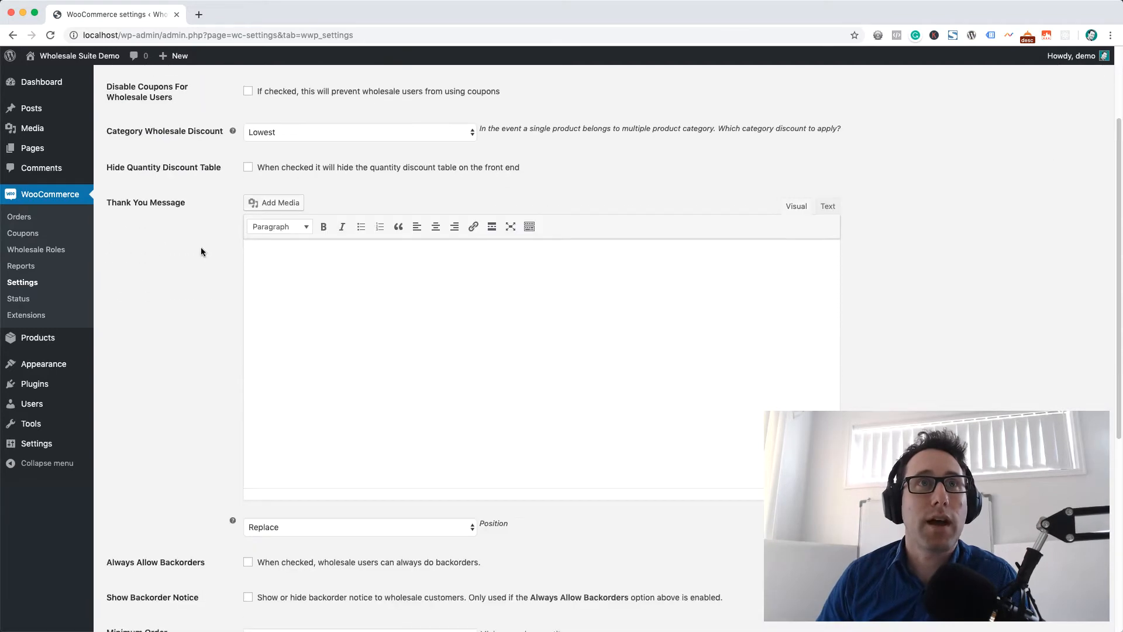
scroll("down", 3)
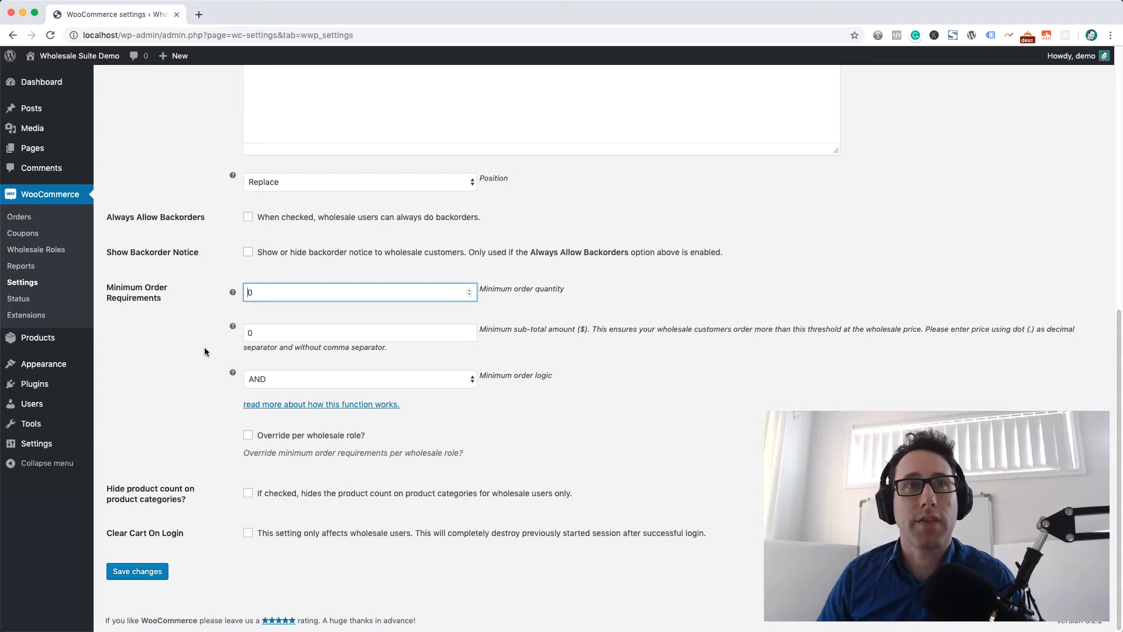
Step: Enter 500 in the Minimum sub-total amount field and save the wholesale settings
left_click(360, 332)
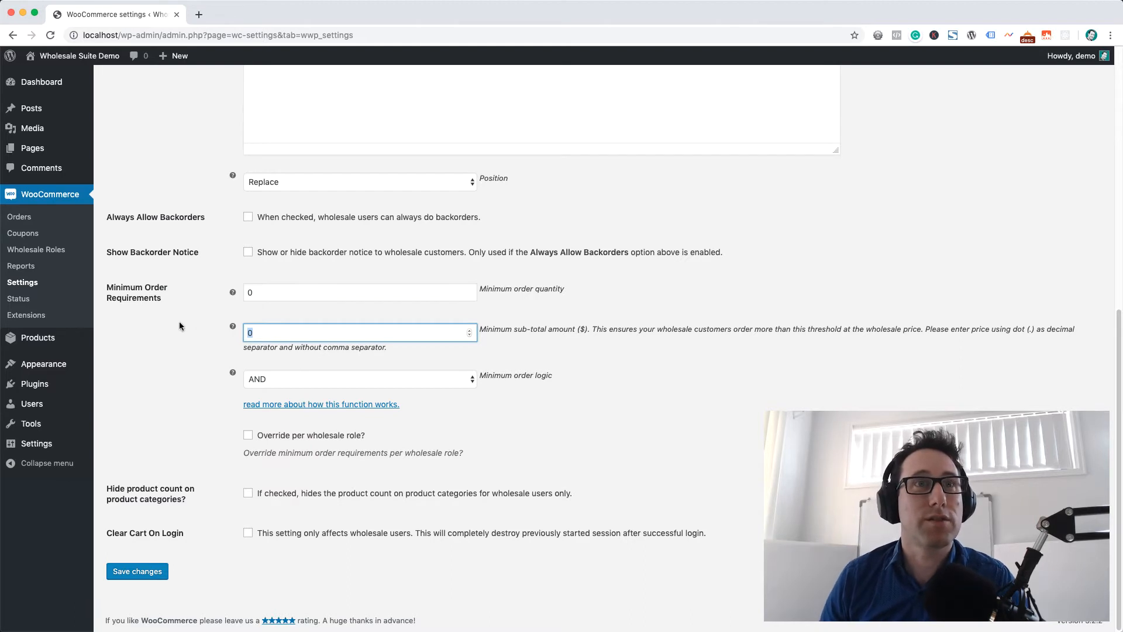
type("5")
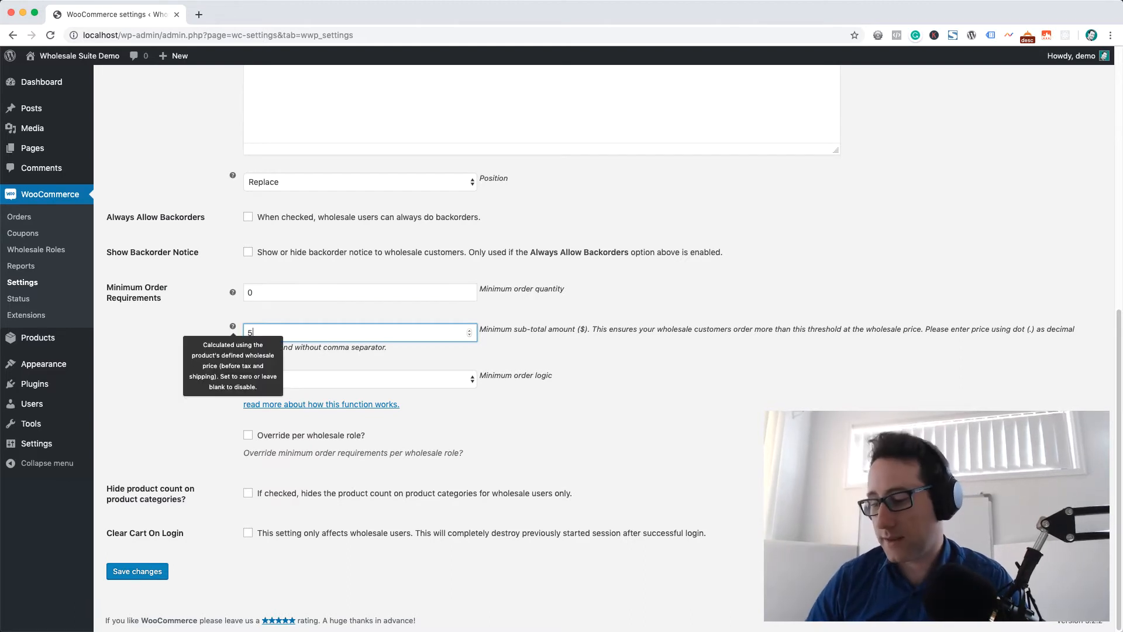
type("00")
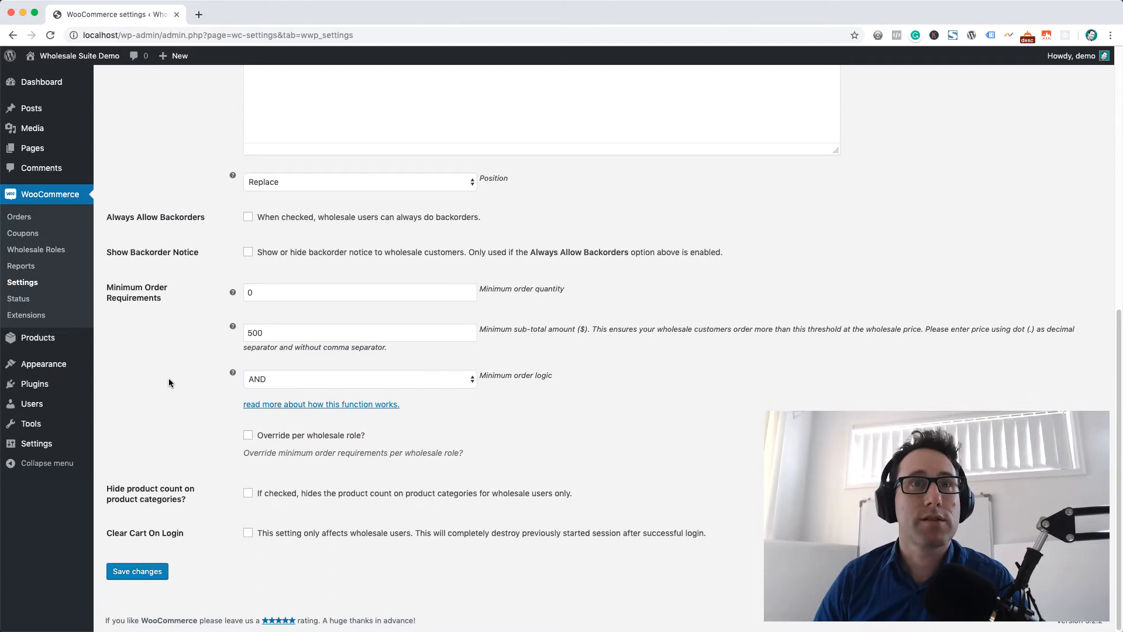
mouse_move(273, 418)
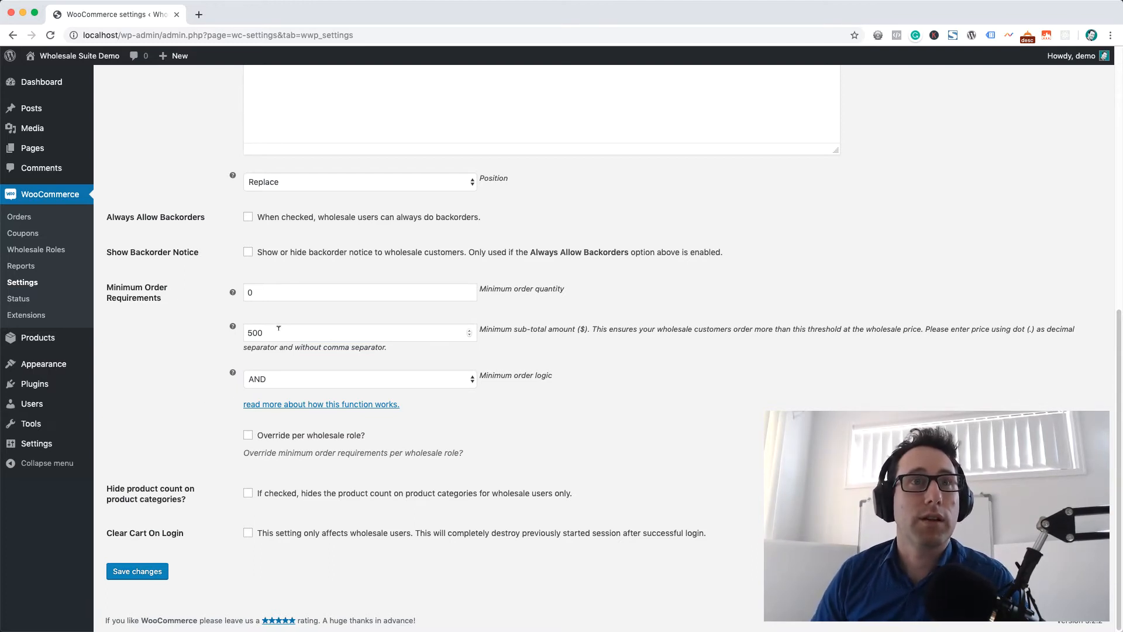
left_click(137, 571)
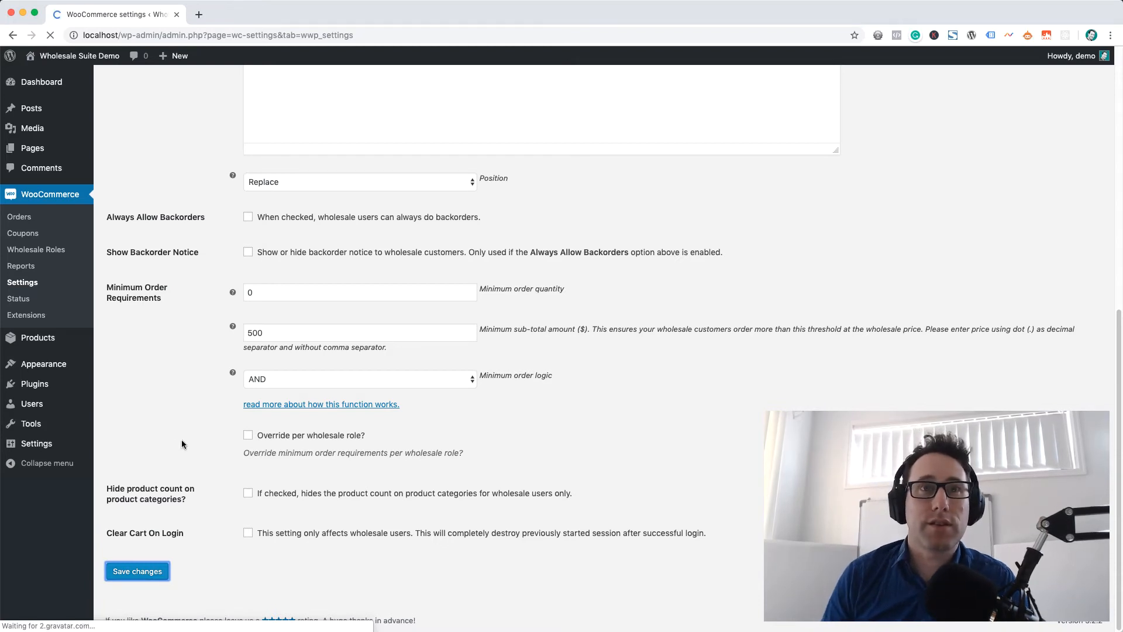
left_click(137, 571)
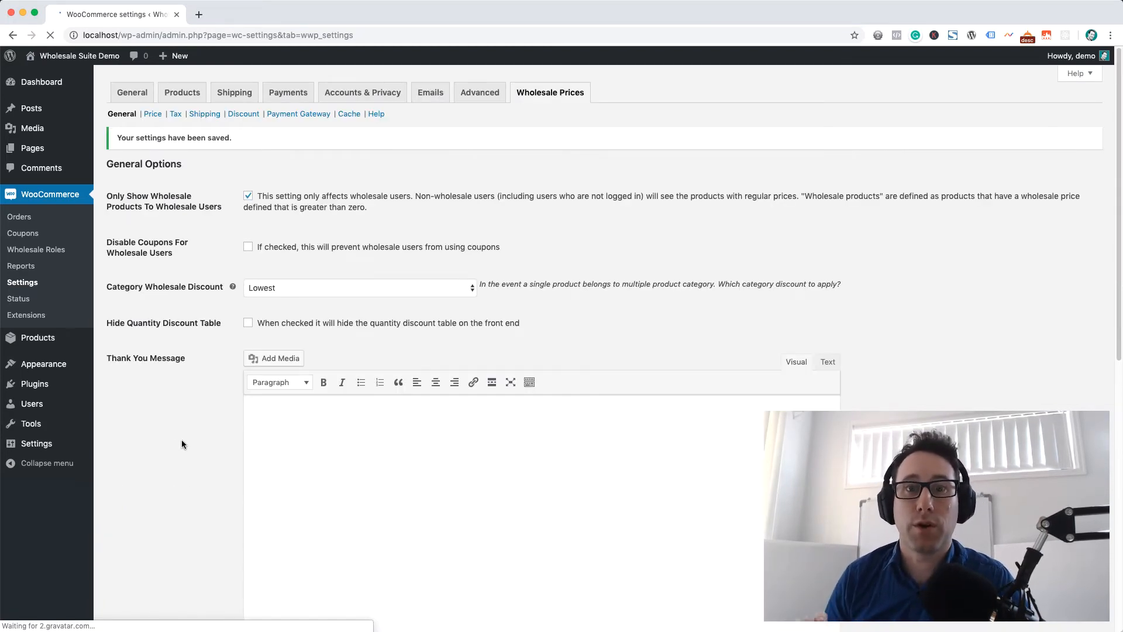
scroll("down", 3)
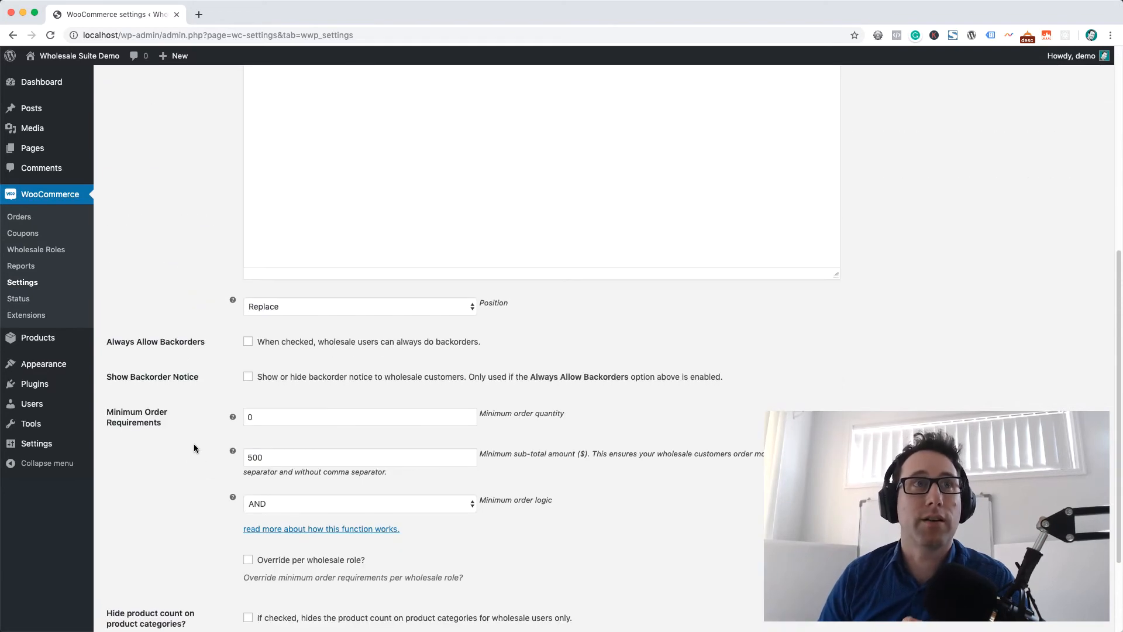
mouse_move(189, 451)
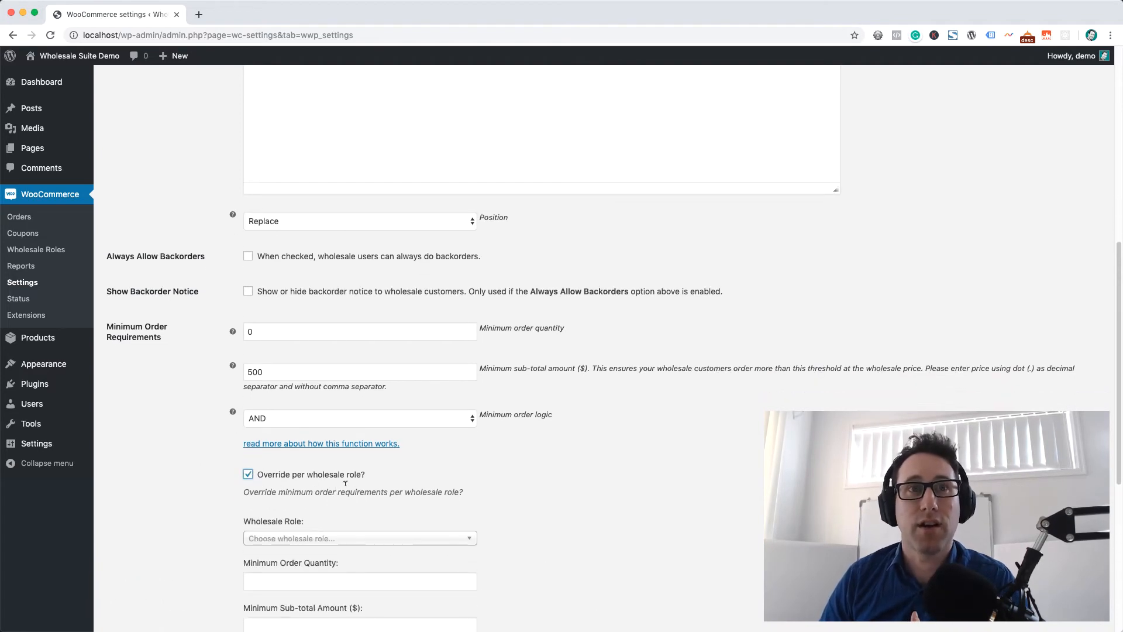
scroll("down", 3)
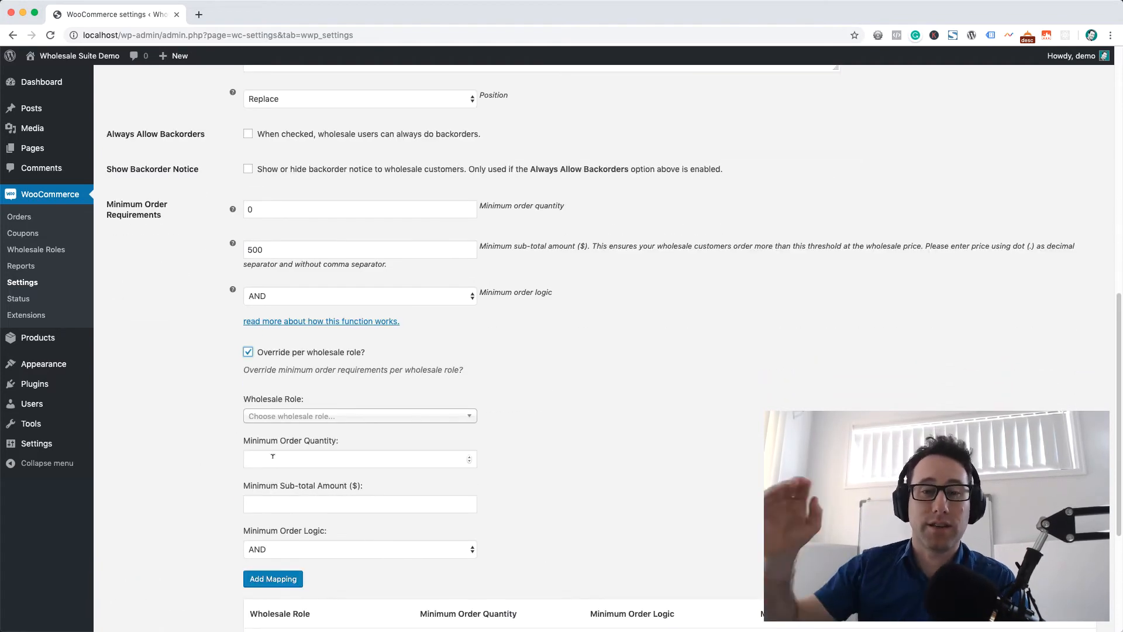
scroll("down", 3)
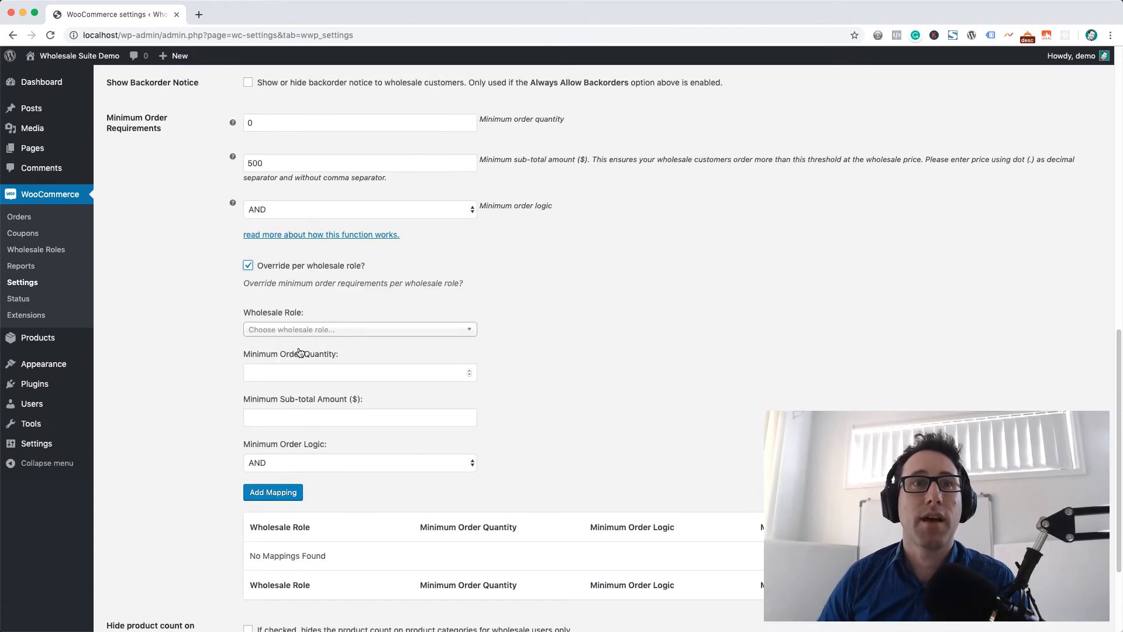
left_click(358, 329)
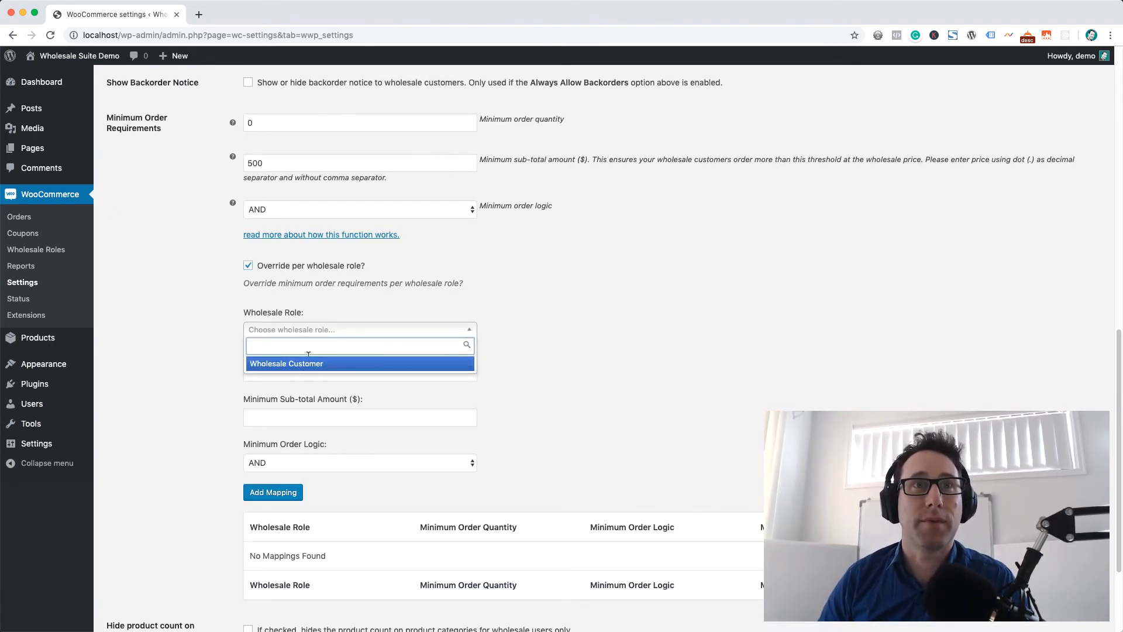
mouse_move(325, 371)
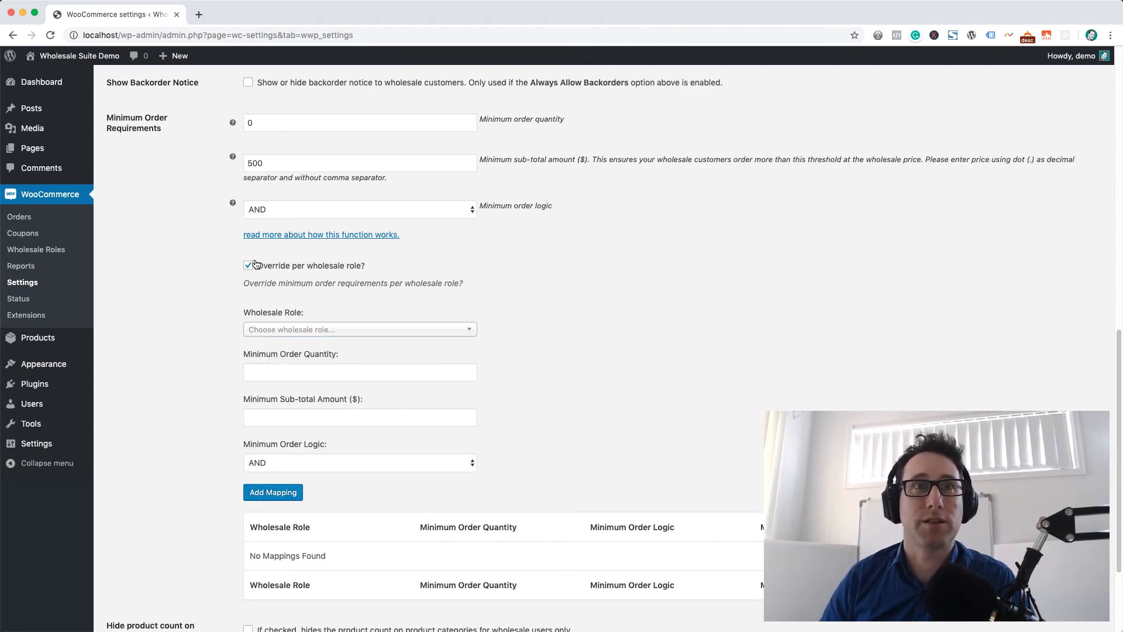
left_click(248, 266)
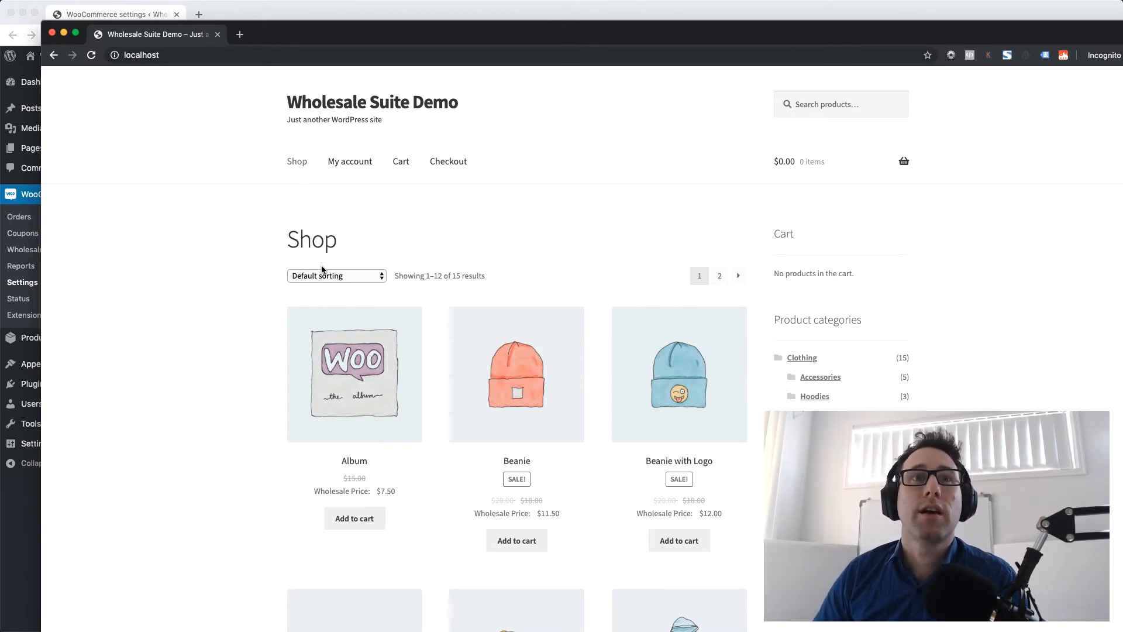
Step: Add Beanie with Logo from the Shop page and view the $18 cart
scroll("down", 3)
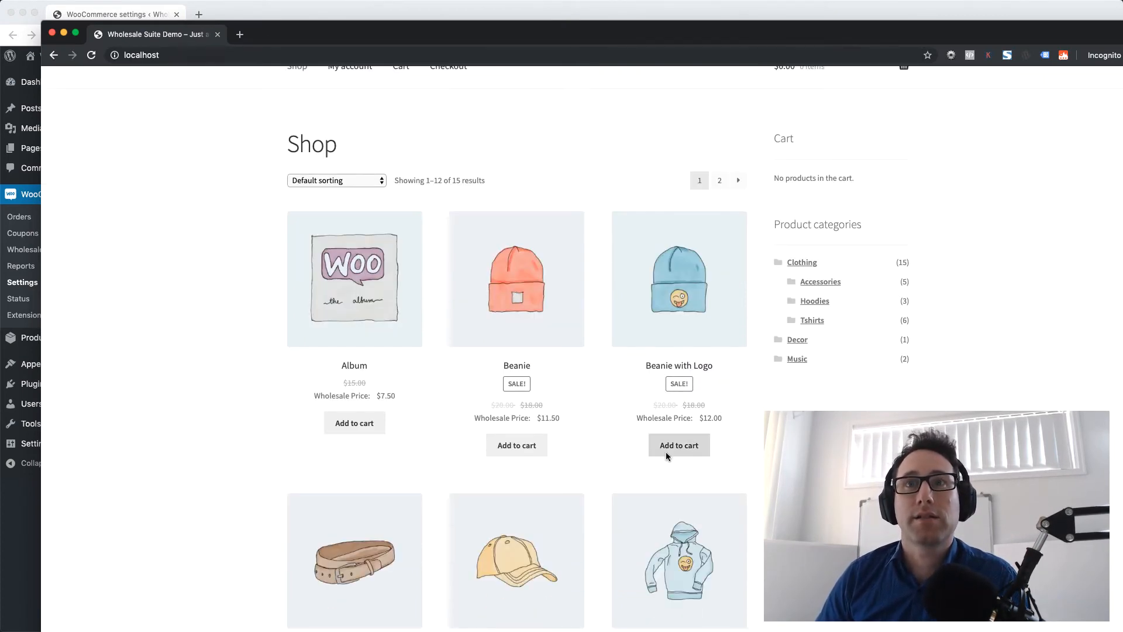
scroll("down", 3)
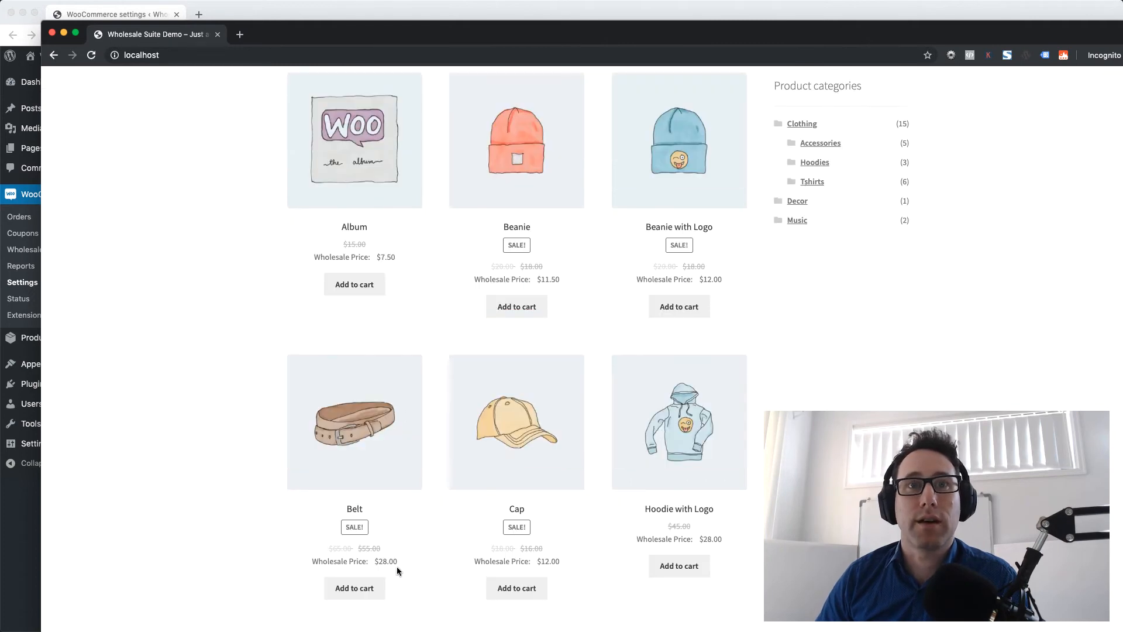
mouse_move(729, 310)
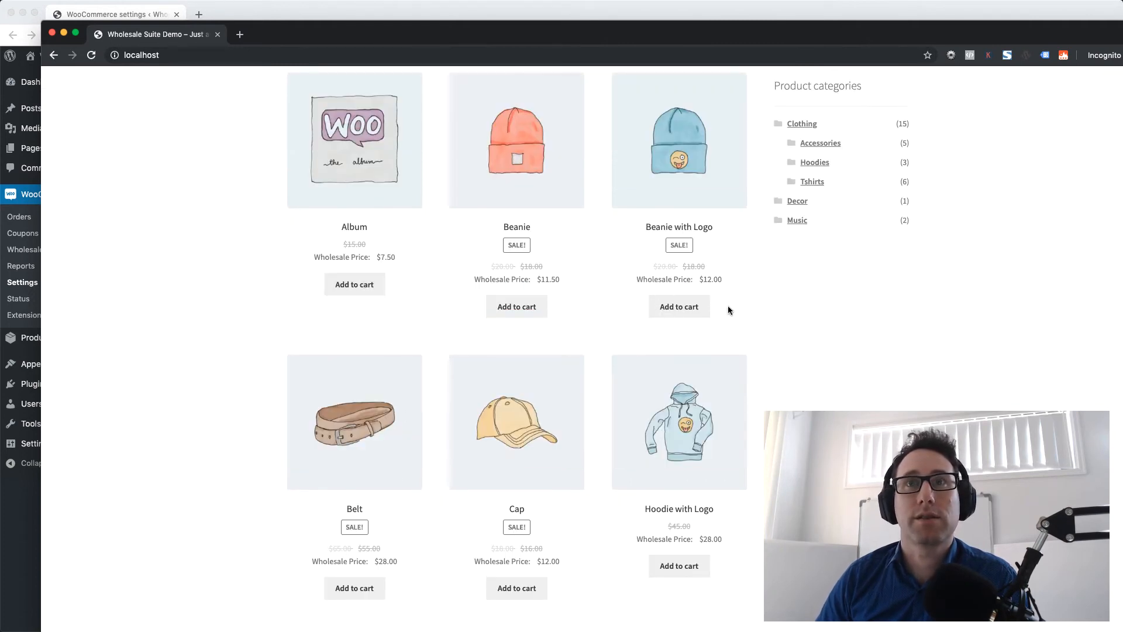
left_click(678, 305)
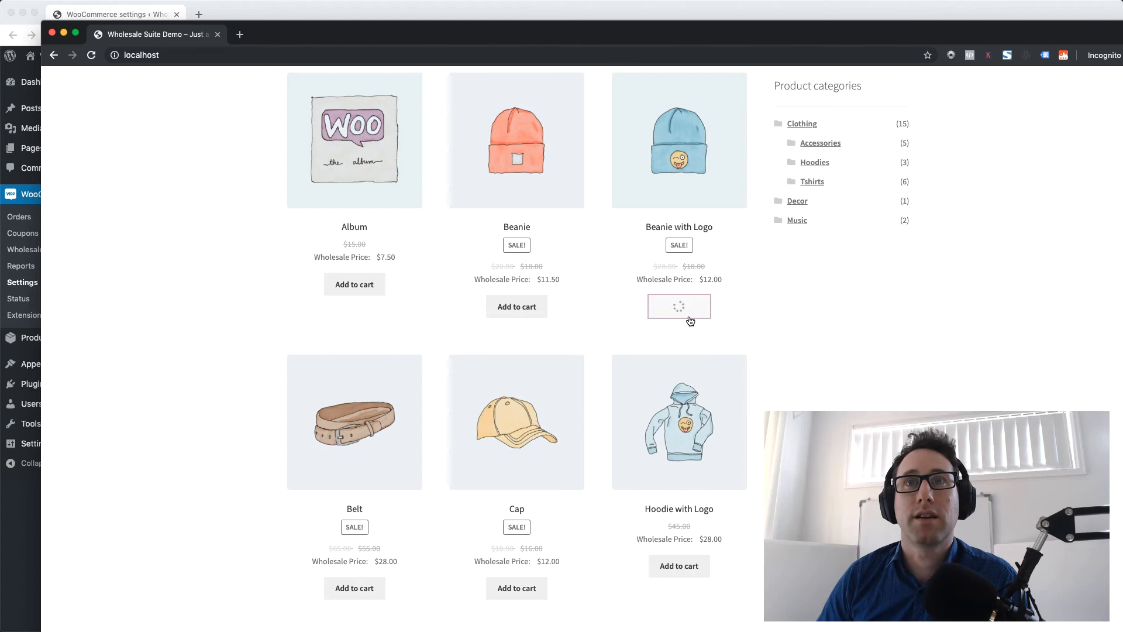
left_click(679, 306)
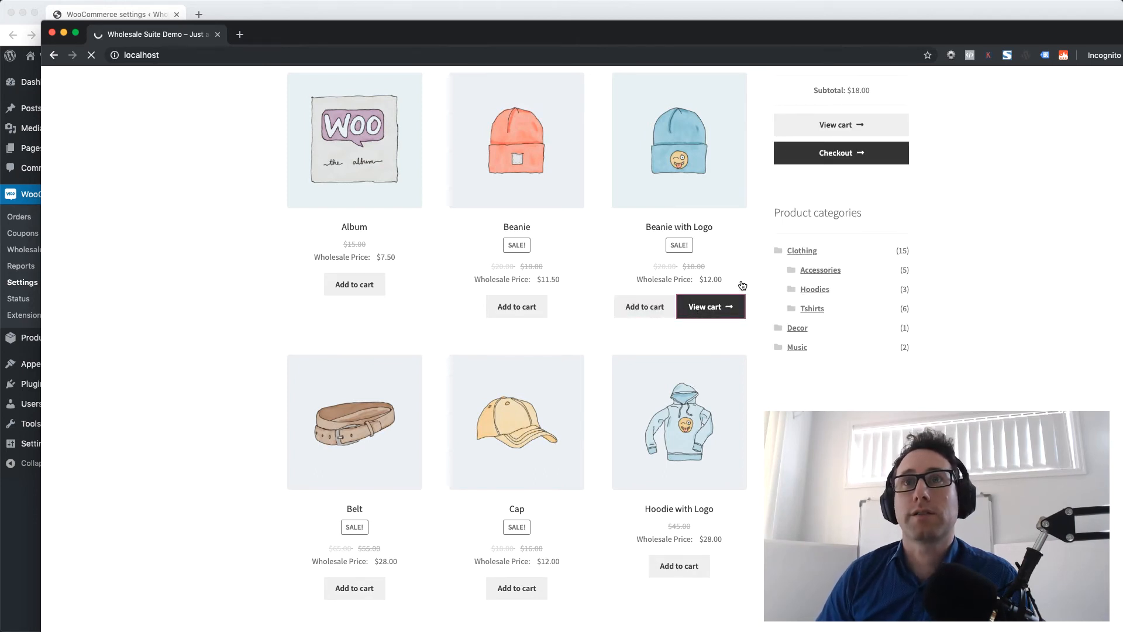
left_click(709, 306)
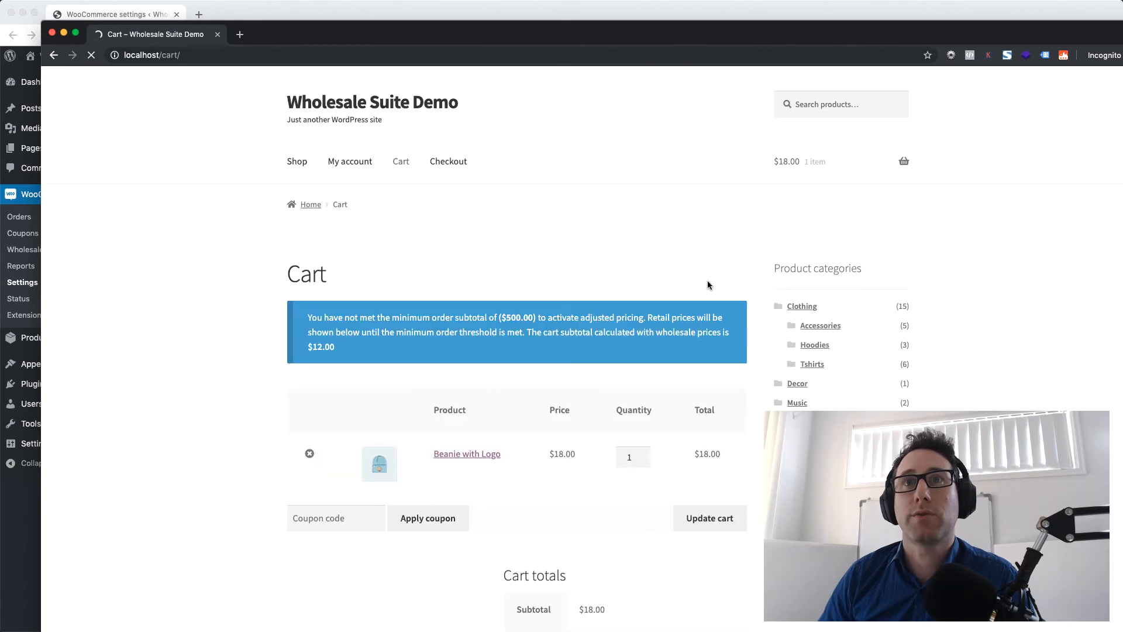
scroll("down", 3)
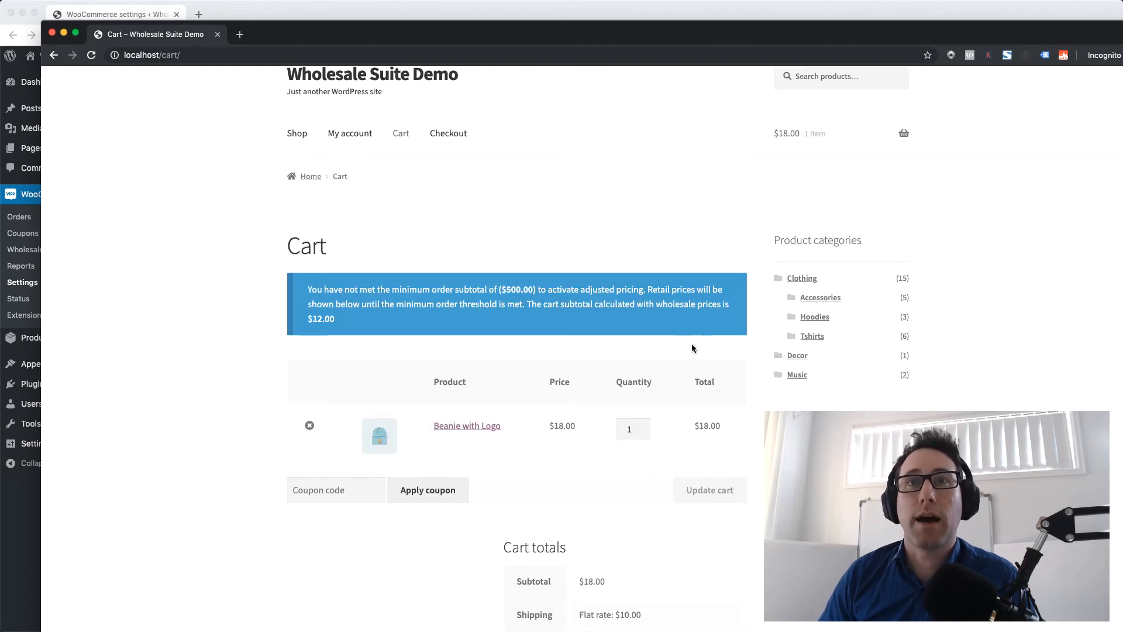
double_click(562, 425)
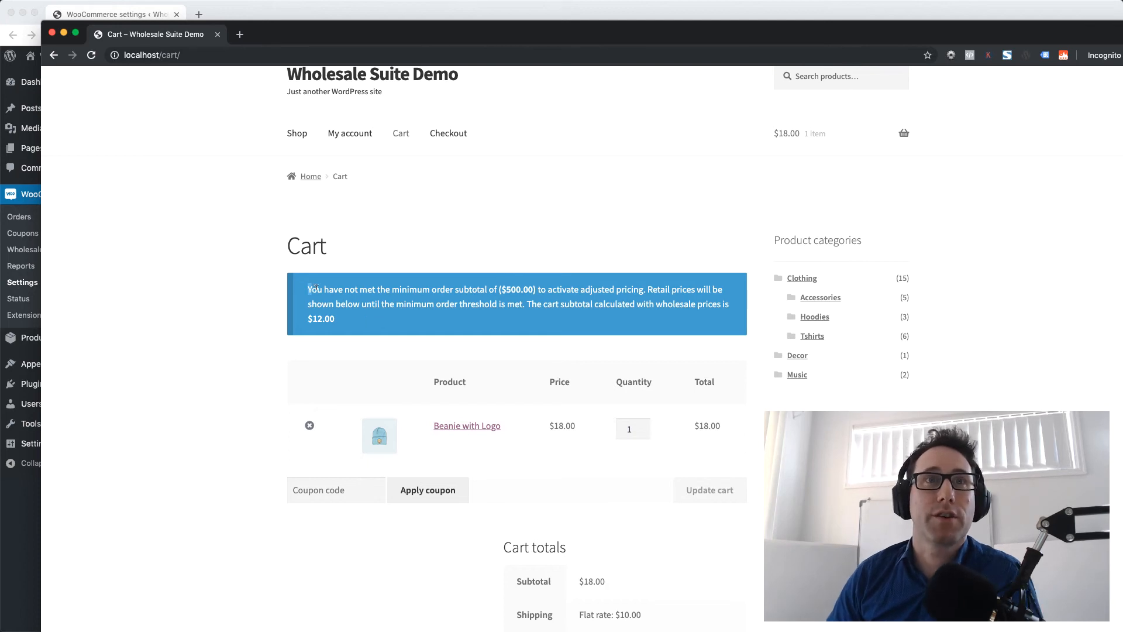
left_click_drag(307, 288, 491, 289)
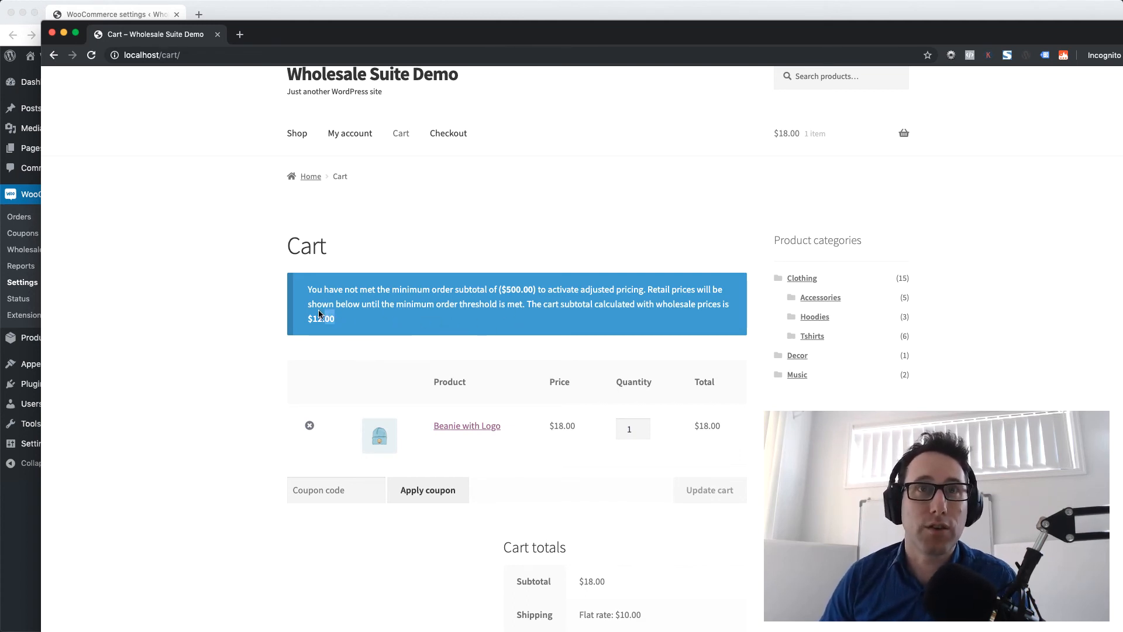
mouse_move(398, 367)
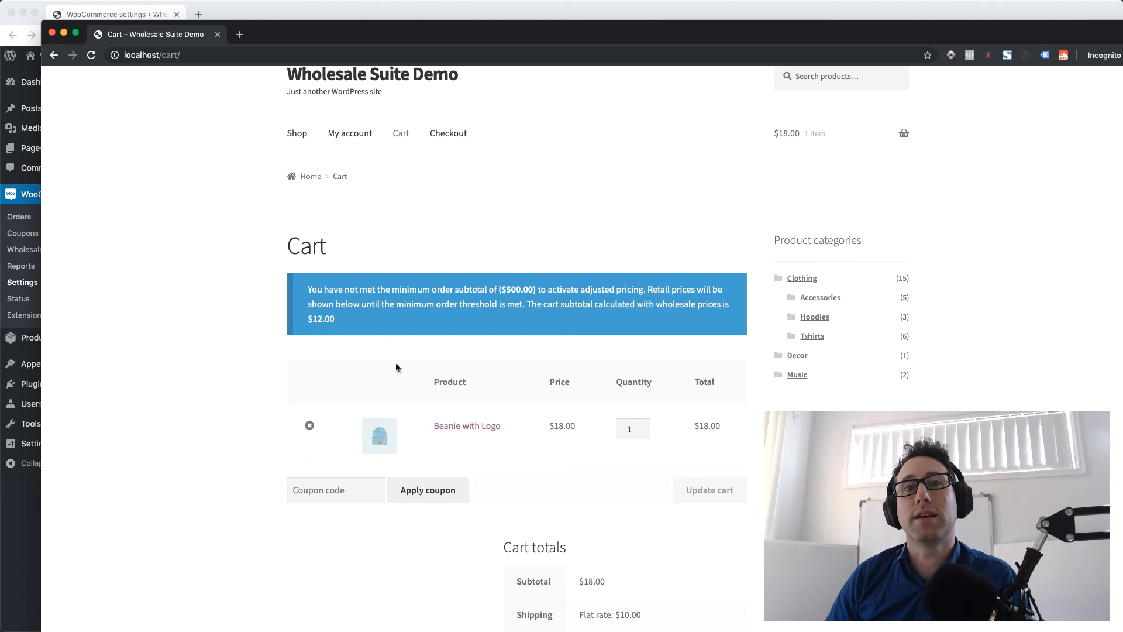
Step: Update the beanie quantity to 1000 and highlight the resulting $12.00 unit price
left_click(629, 428)
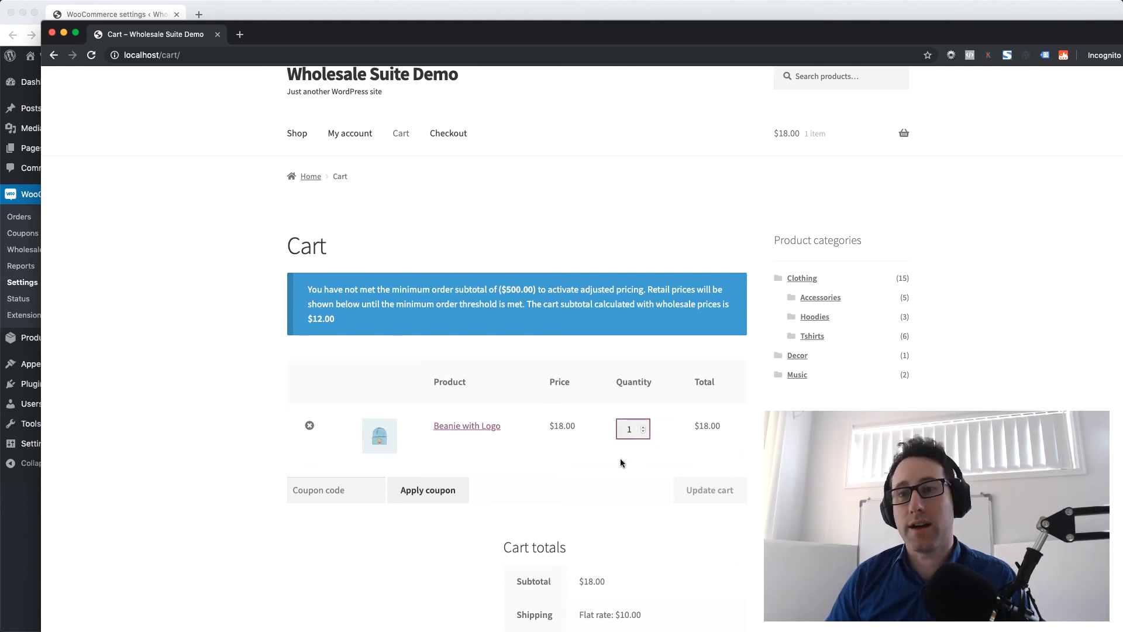
type("1000")
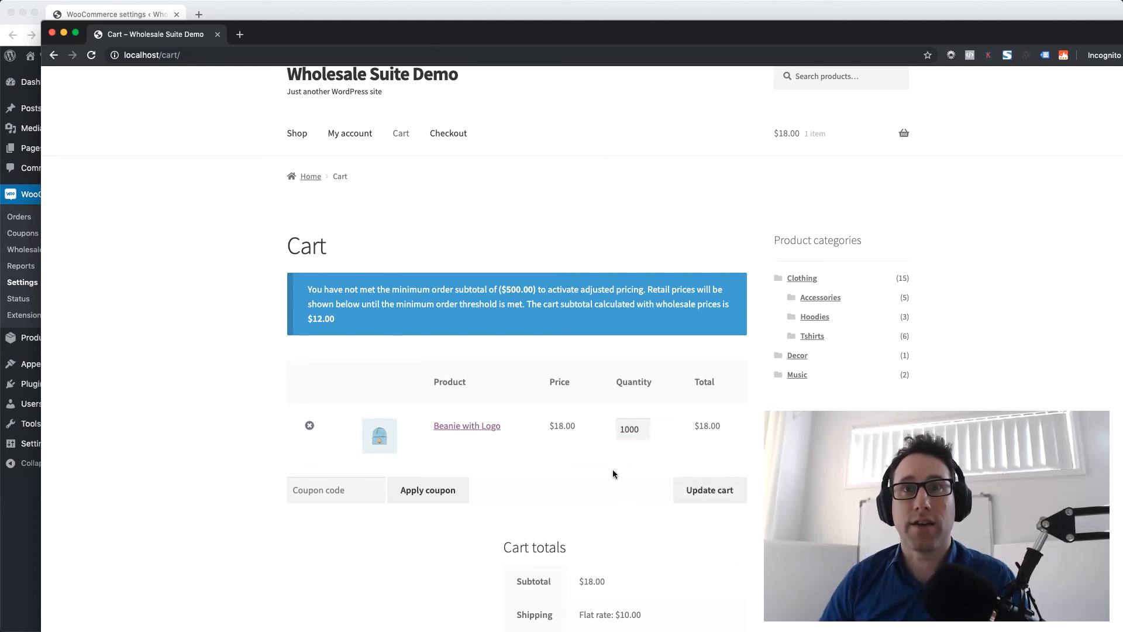
mouse_move(712, 509)
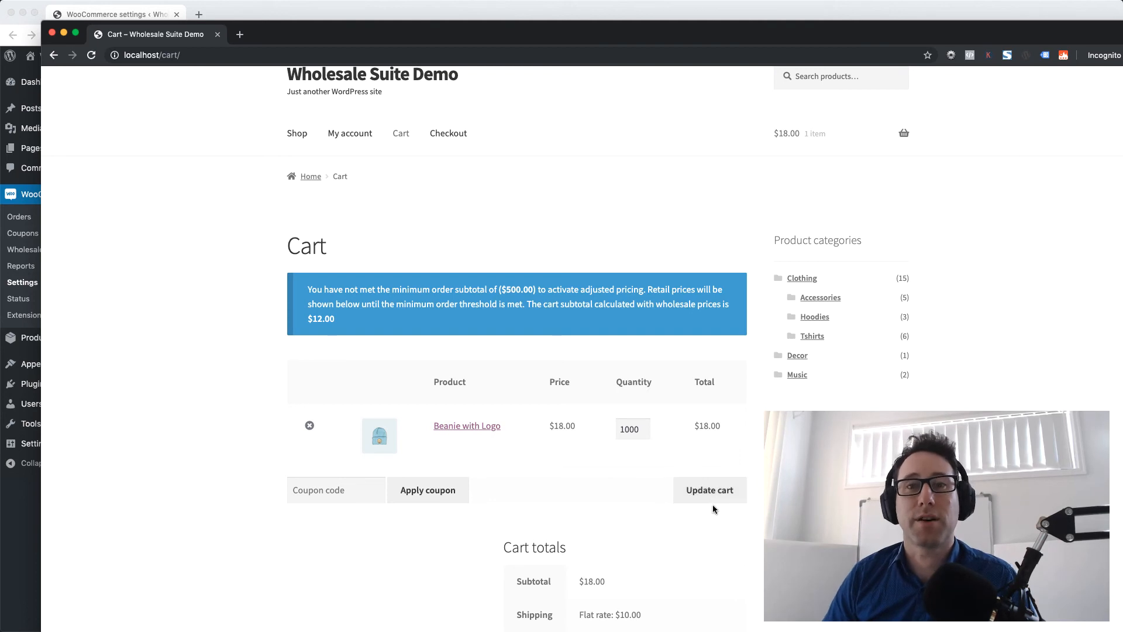
left_click(709, 490)
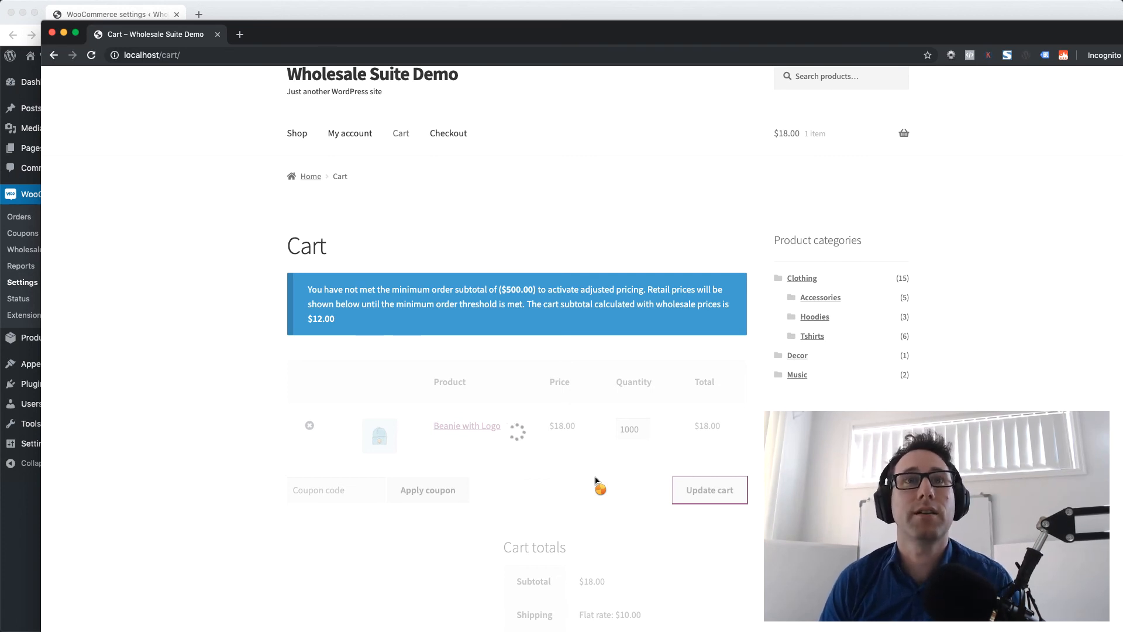
left_click(708, 490)
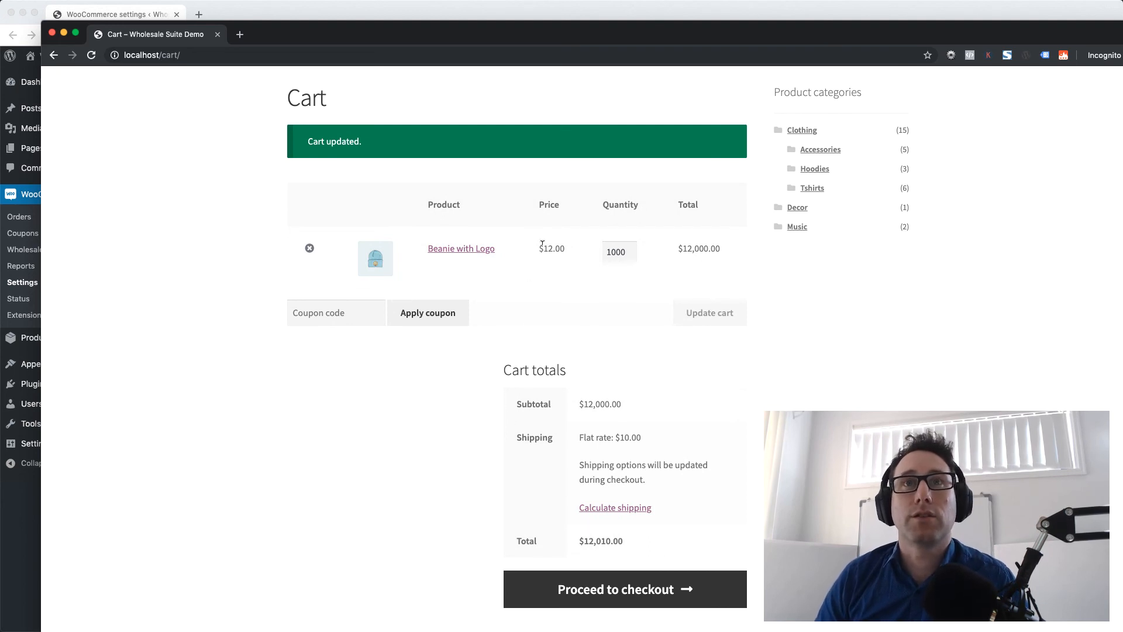
mouse_move(568, 259)
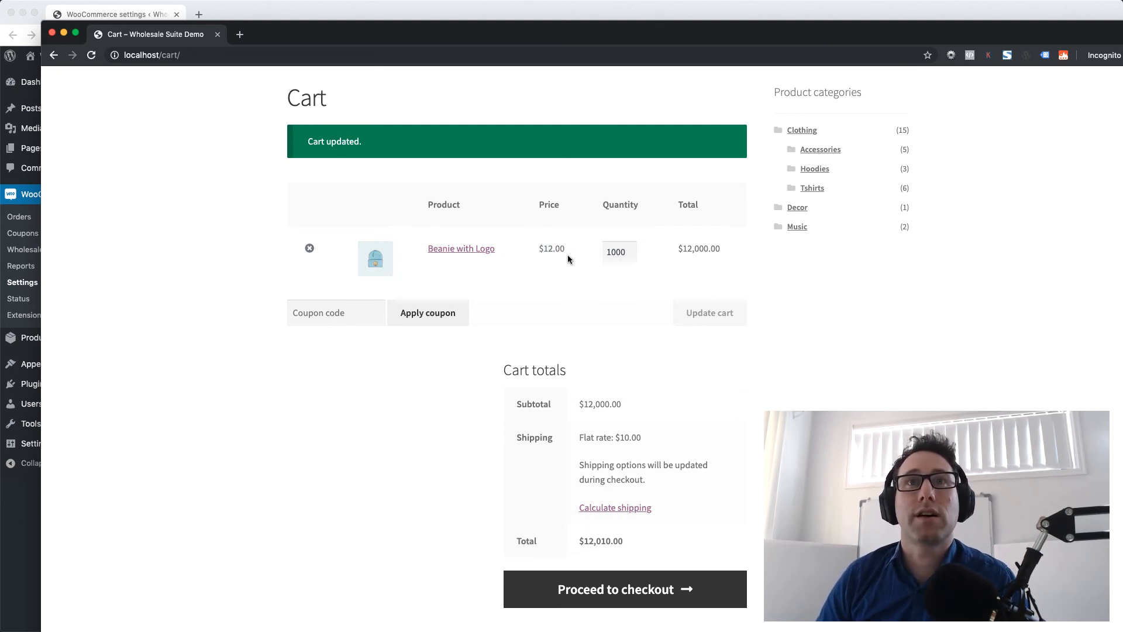
double_click(552, 249)
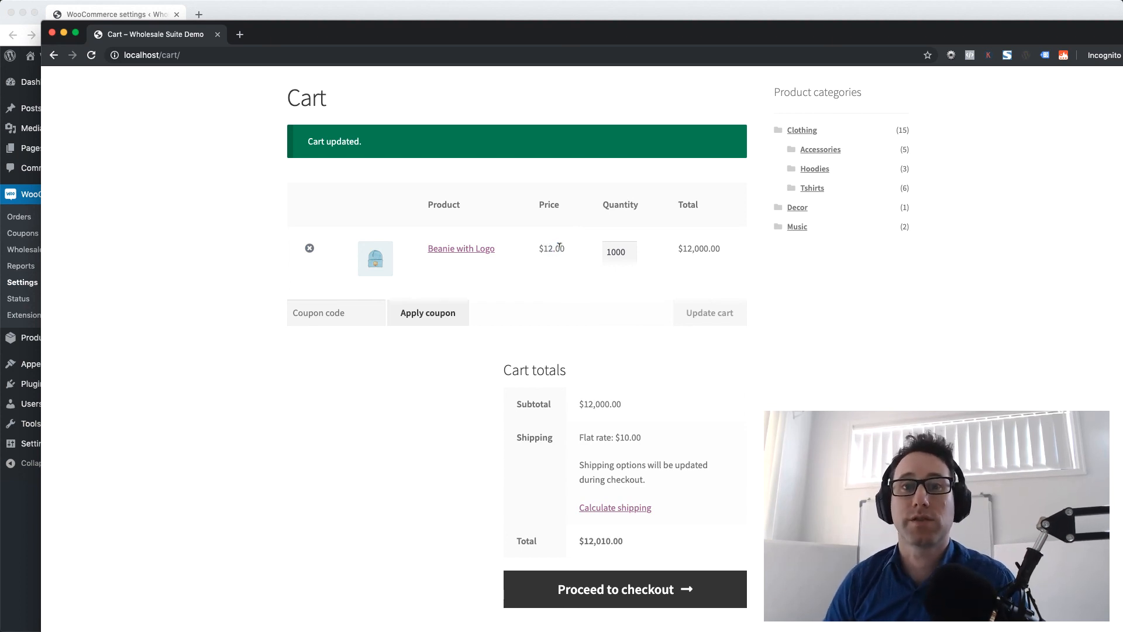
mouse_move(559, 251)
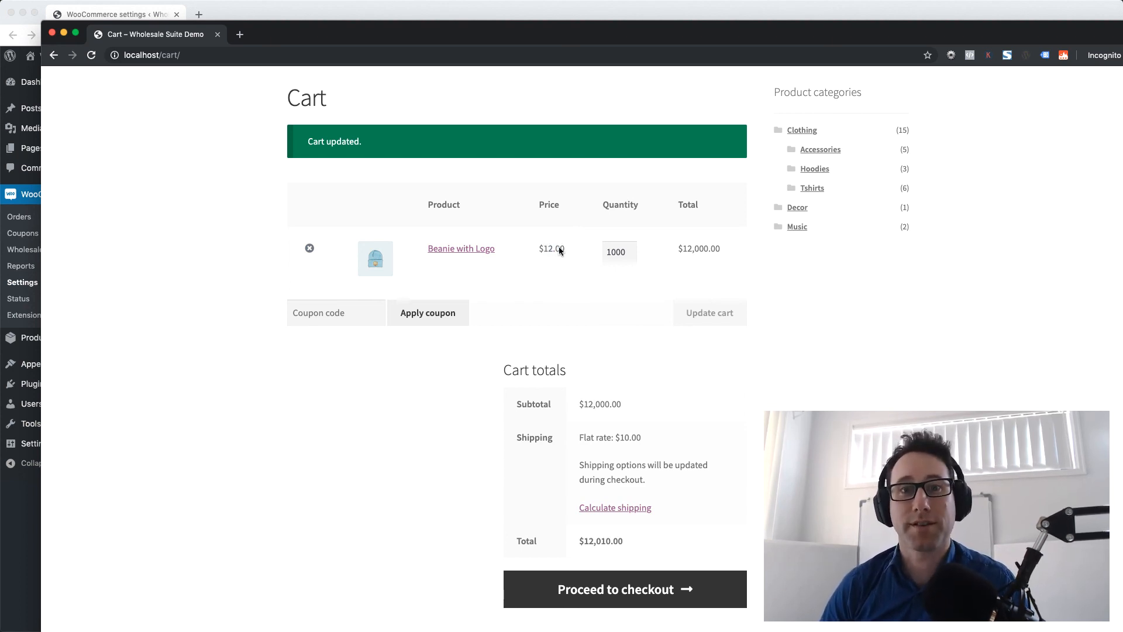
mouse_move(687, 367)
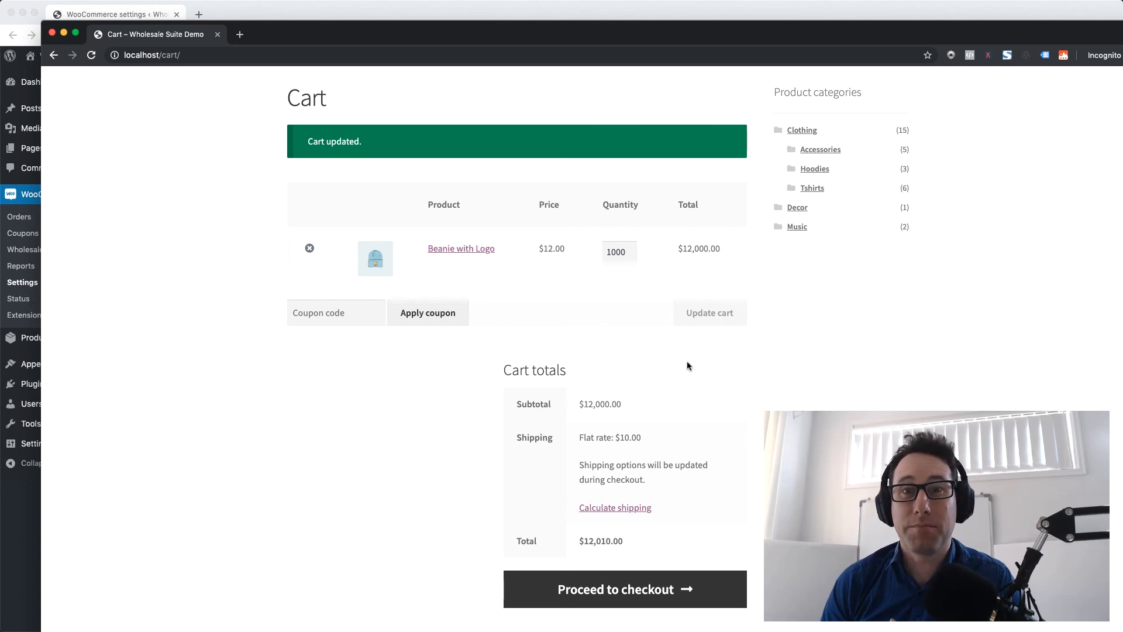